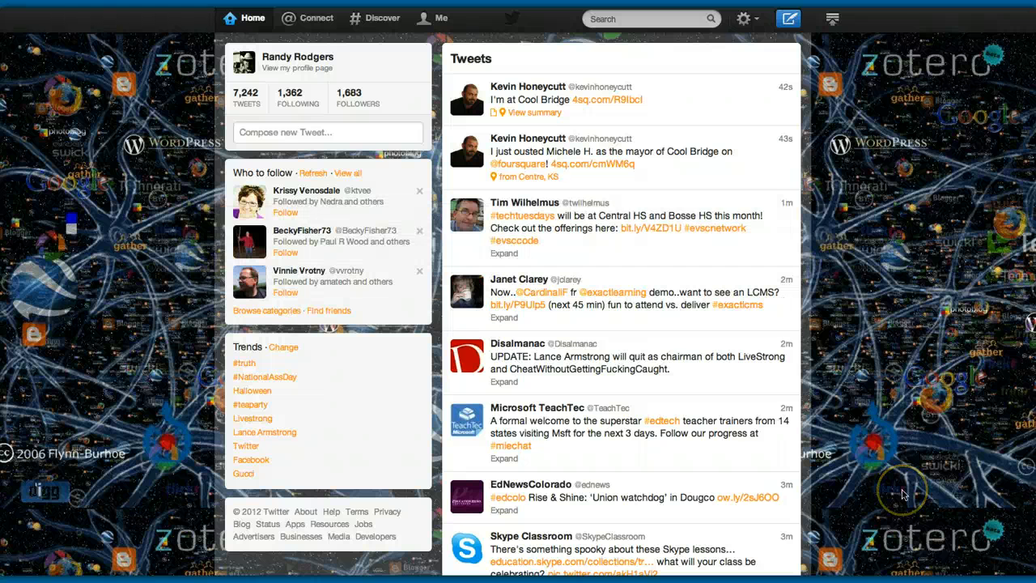
mouse_move(782, 224)
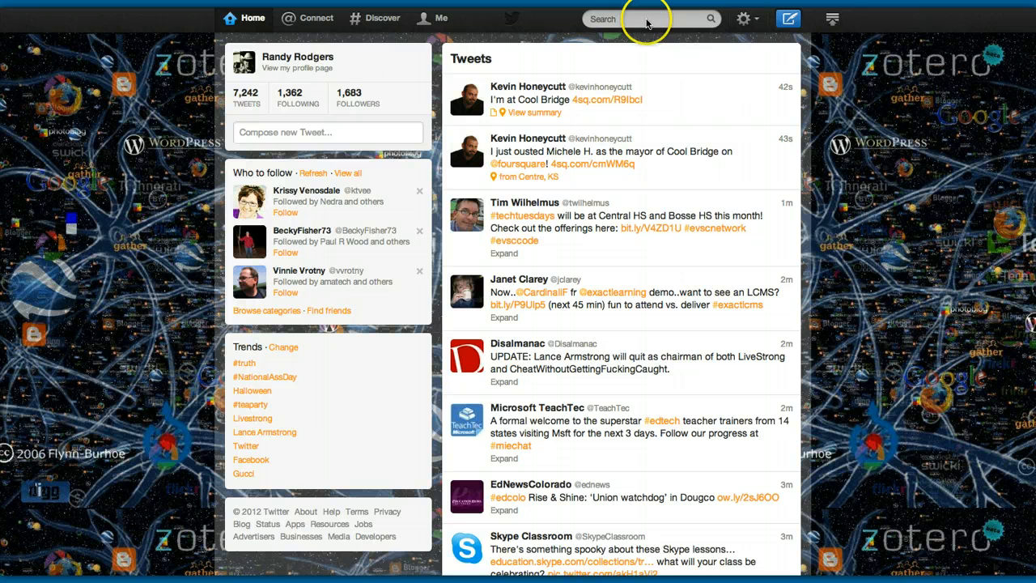
Step: Type the #tlchat hashtag into the Twitter search box to find matching tweets
click(648, 18)
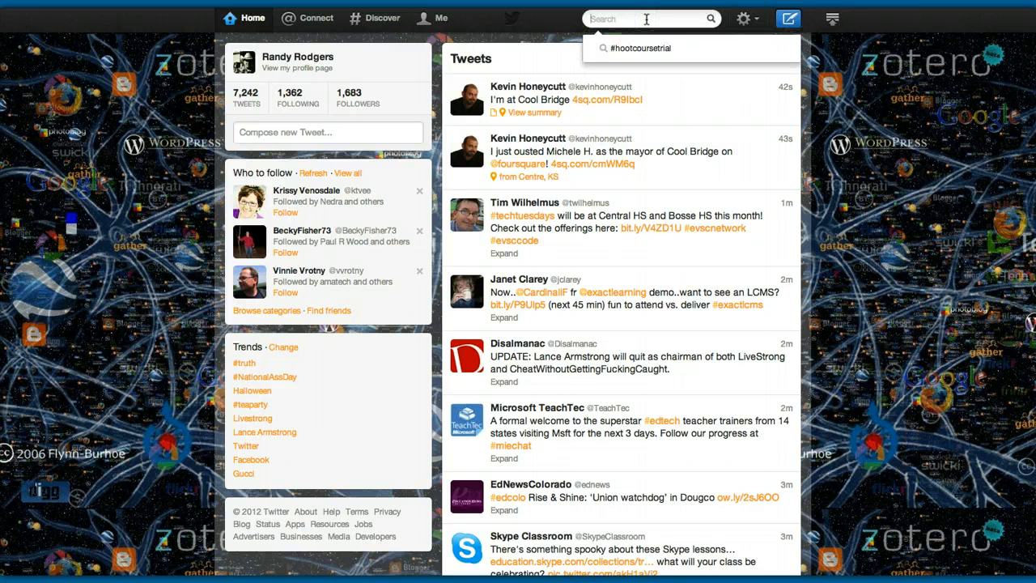
text(#)
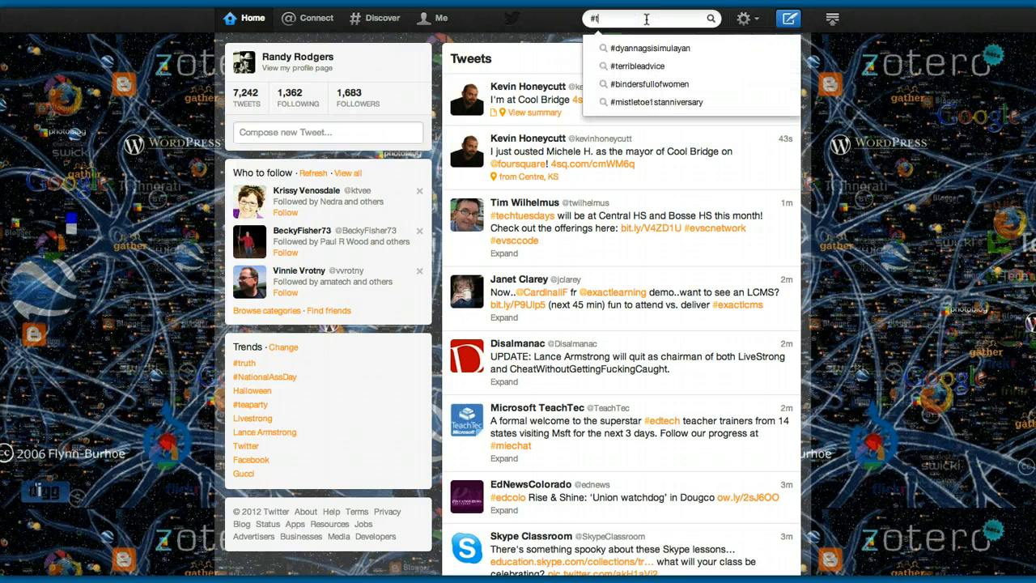
text(t)
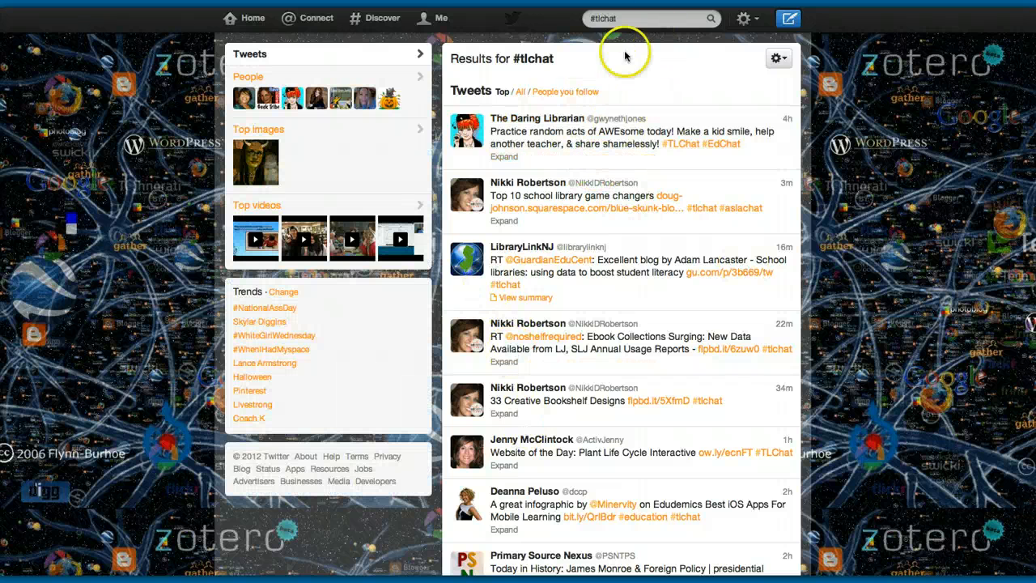
mouse_move(544, 427)
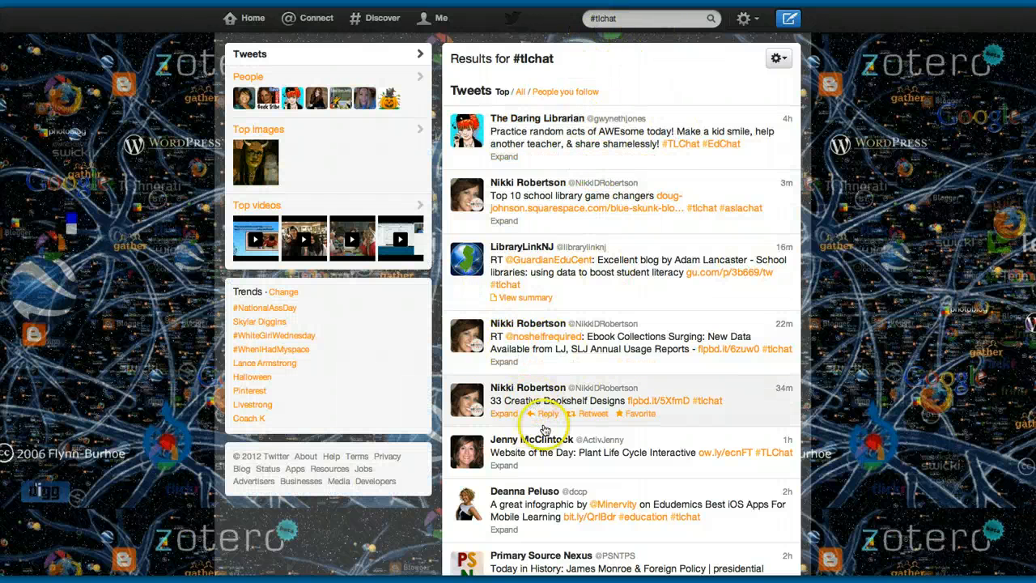
scroll(down, 3)
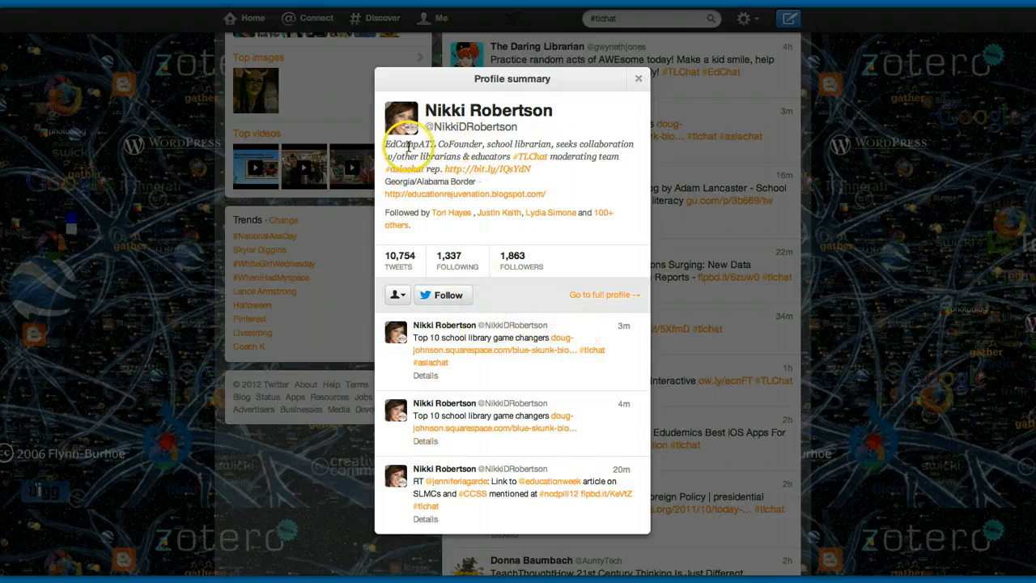
mouse_move(566, 294)
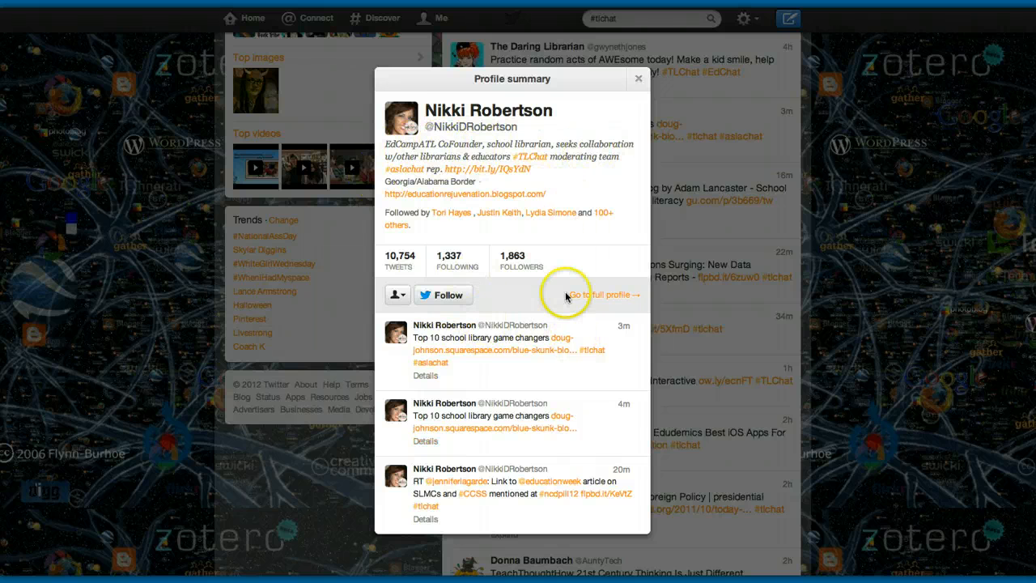
mouse_move(615, 457)
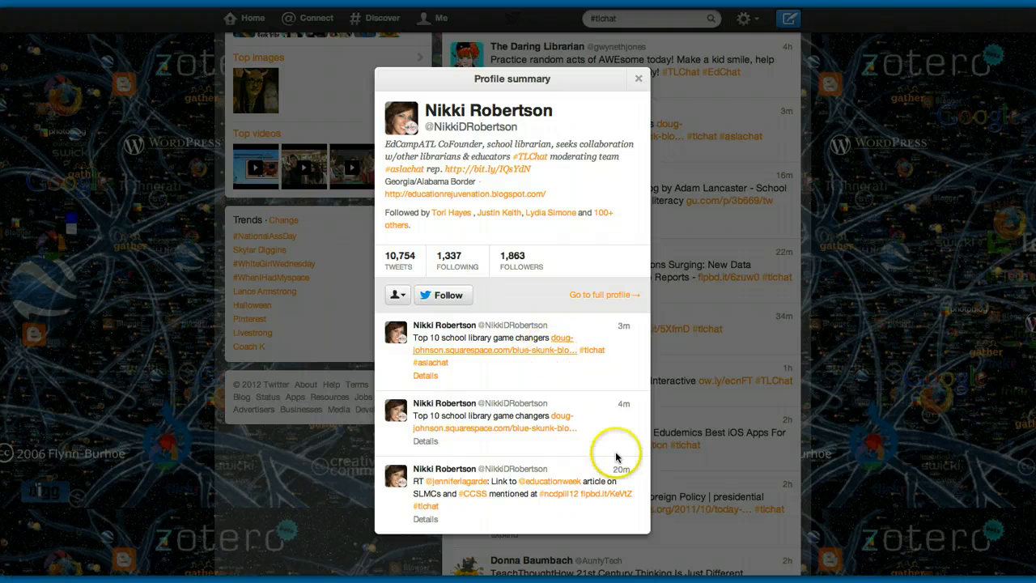
mouse_move(397, 360)
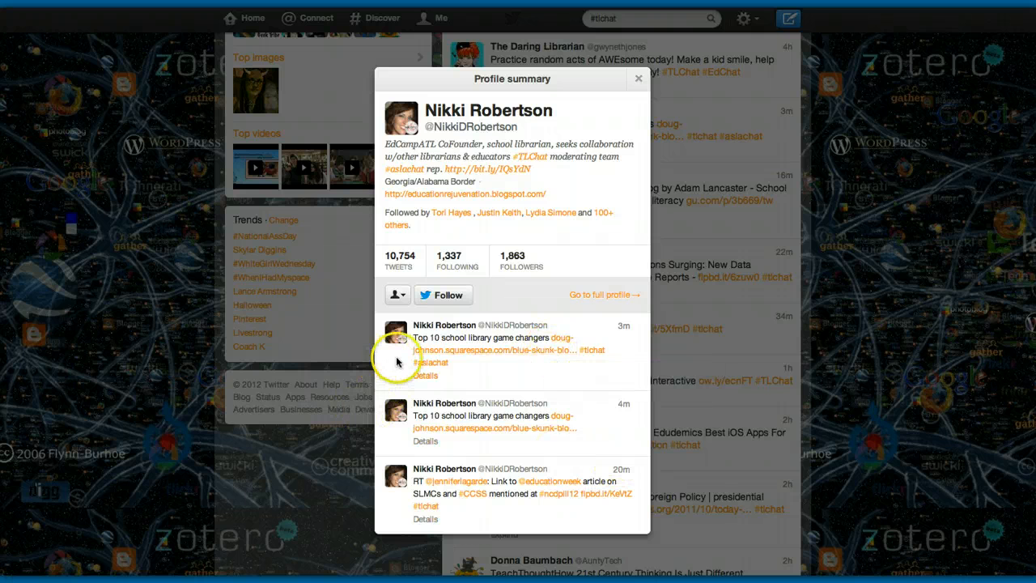
mouse_move(569, 473)
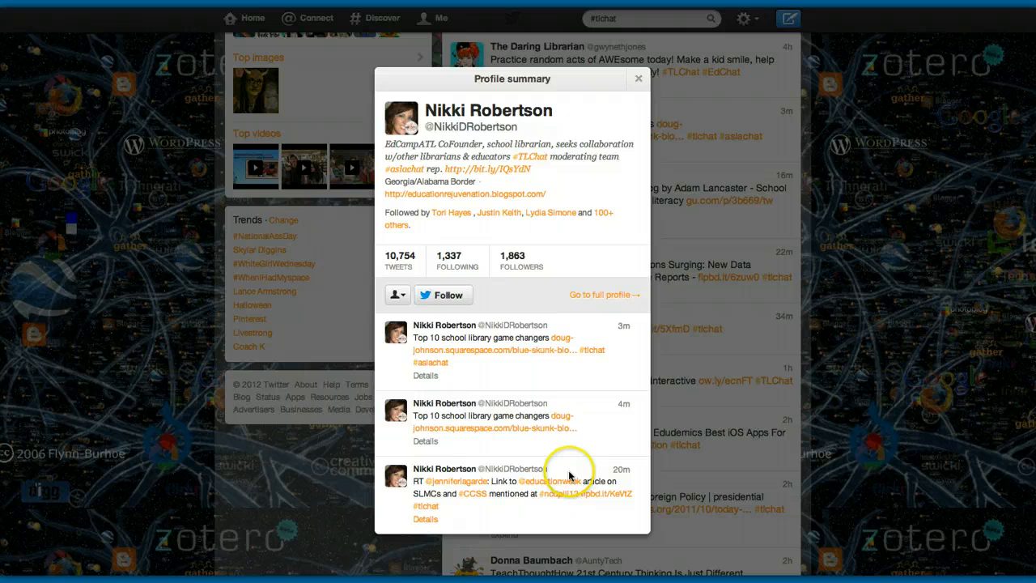
mouse_move(564, 443)
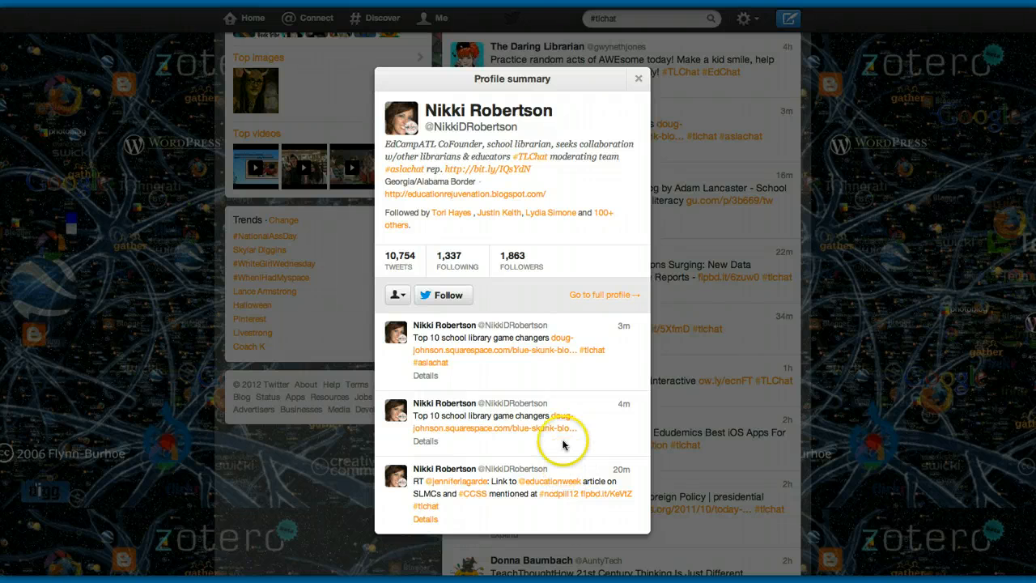
click(443, 293)
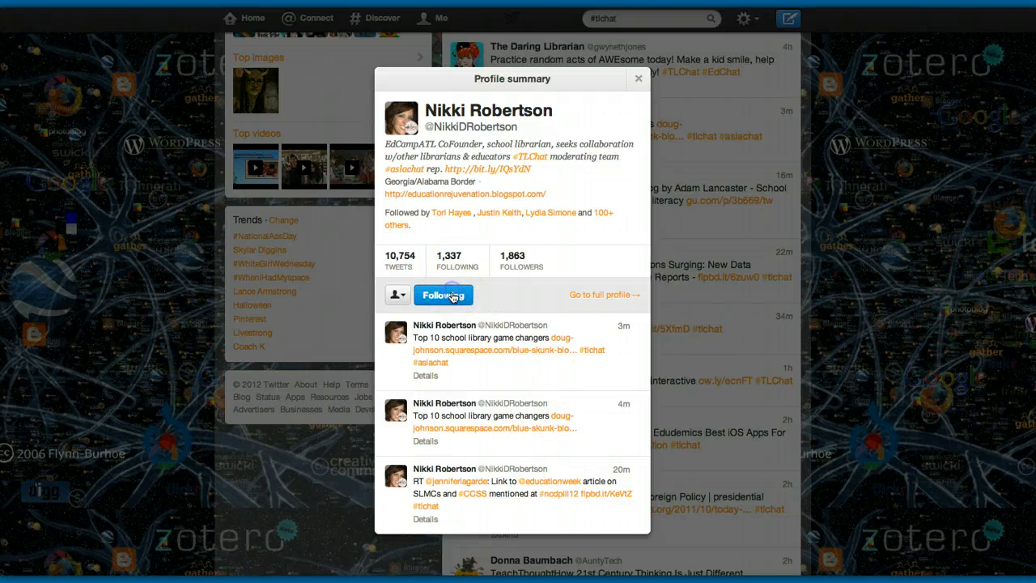
click(442, 294)
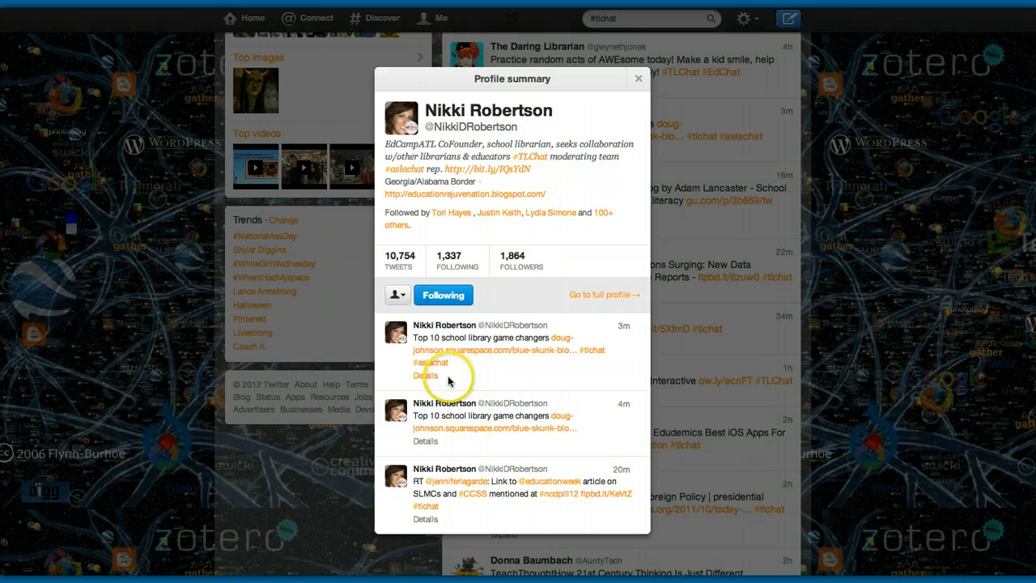
click(638, 79)
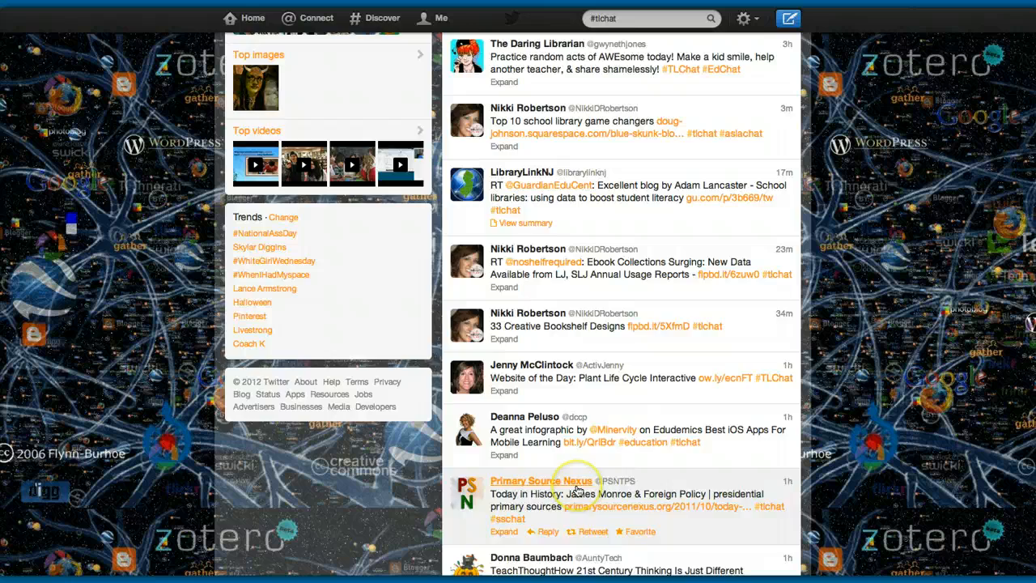
scroll(down, 3)
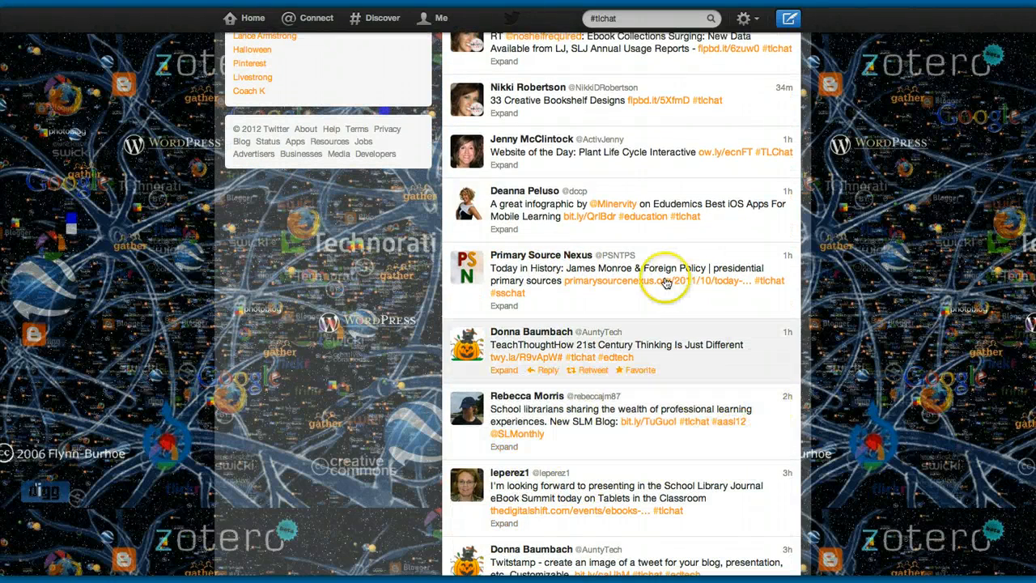
click(641, 19)
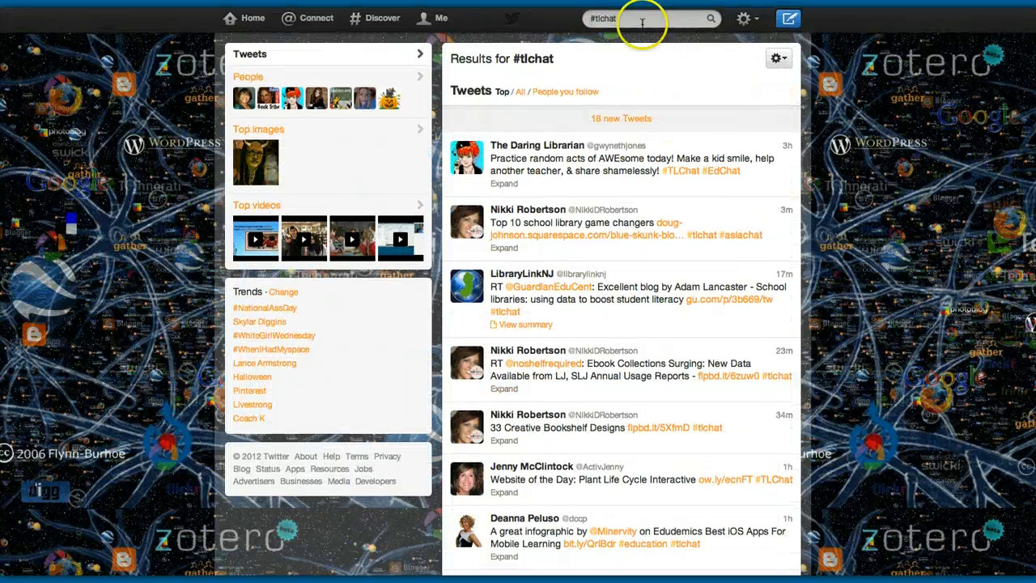